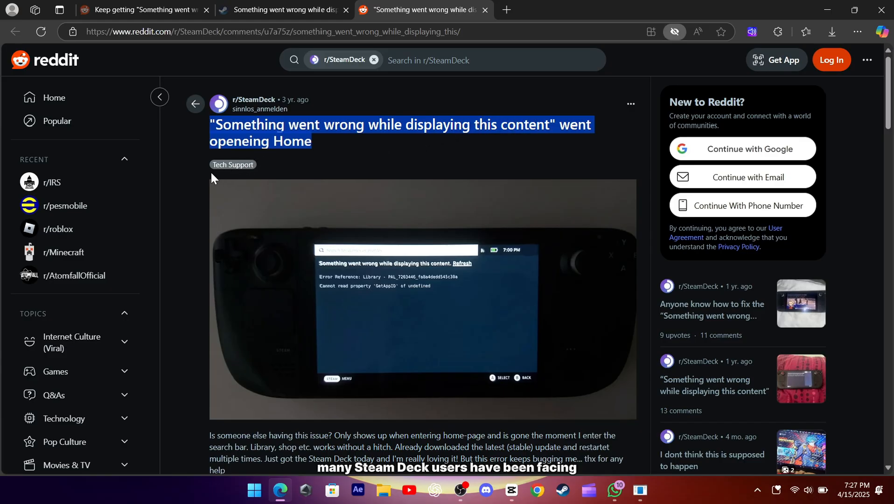
pyautogui.moveTo(371, 296)
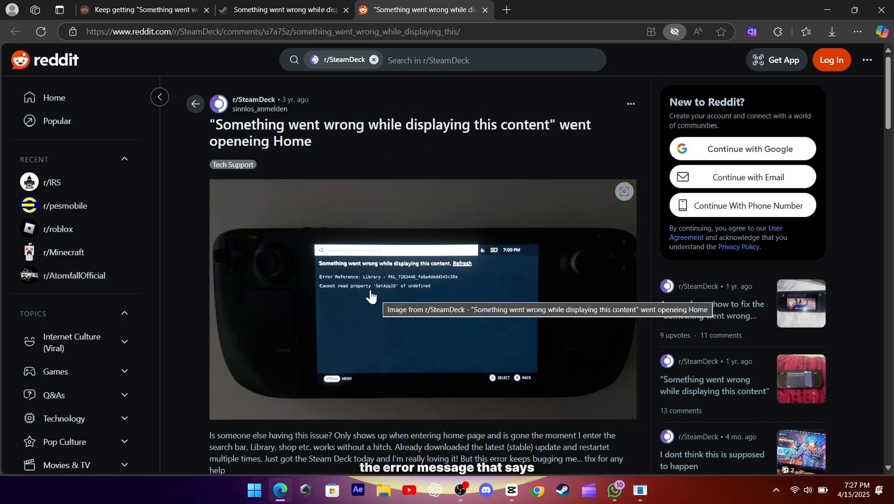
pyautogui.moveTo(182, 312)
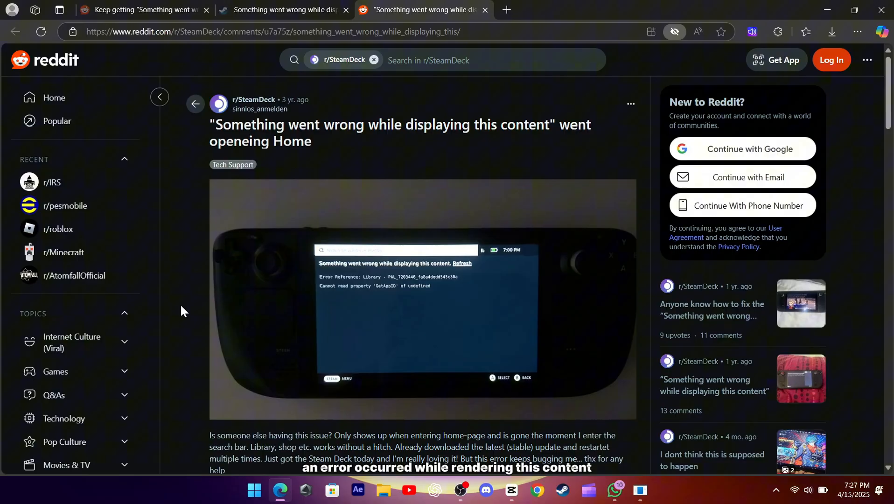
# - Scroll through the Home-page error thread, then switch to the 'Keep getting…' thread tab
pyautogui.scroll(-3)
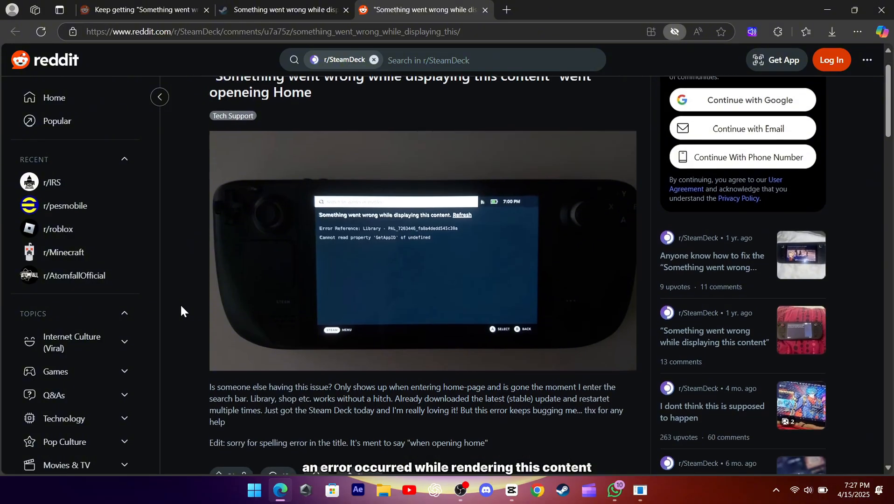
pyautogui.scroll(-3)
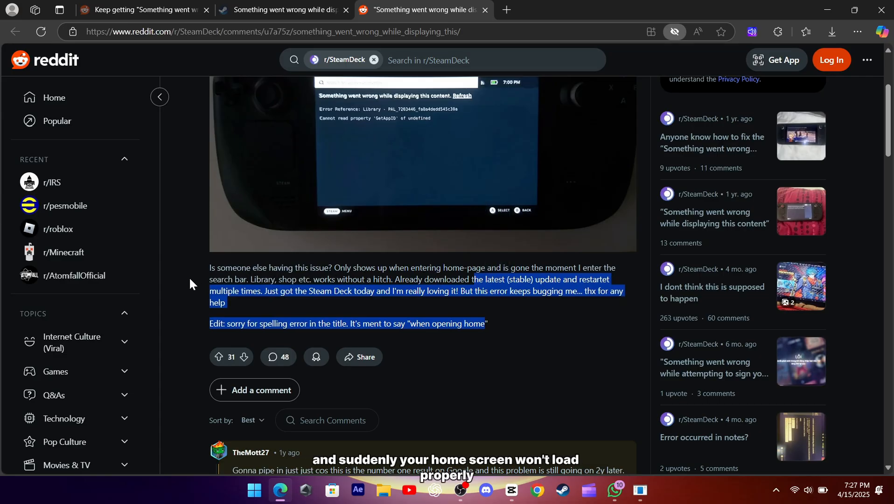
pyautogui.click(140, 9)
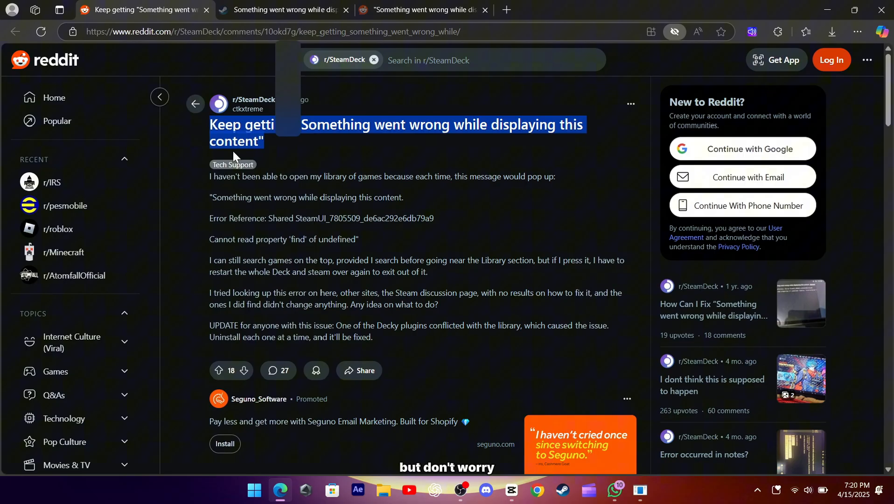
# - Scroll the thread down to the comment describing the decky loader update fix
pyautogui.click(184, 187)
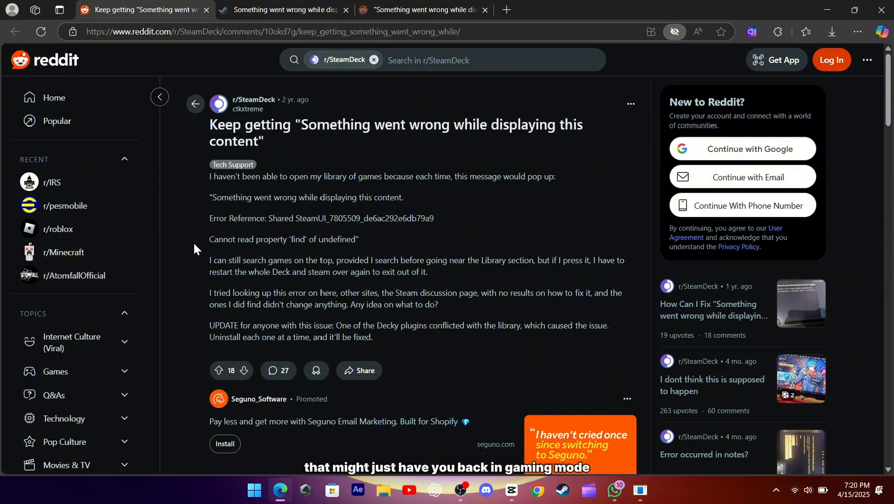
pyautogui.scroll(-3)
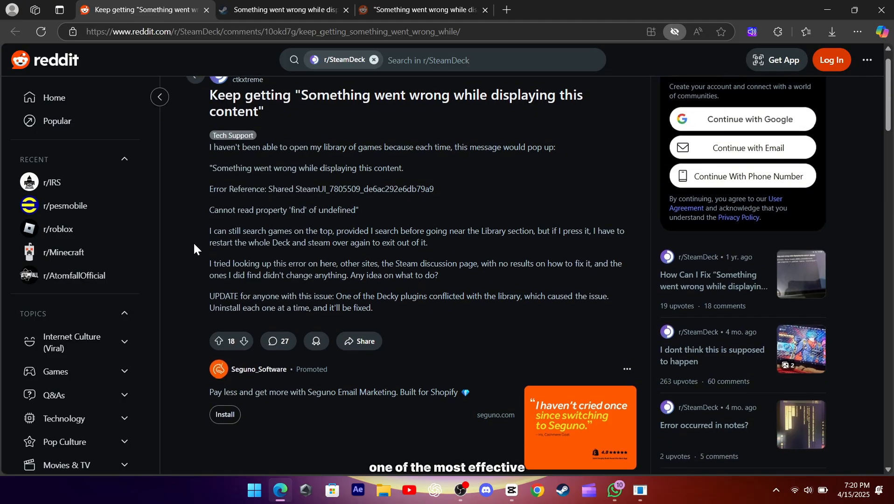
pyautogui.scroll(-3)
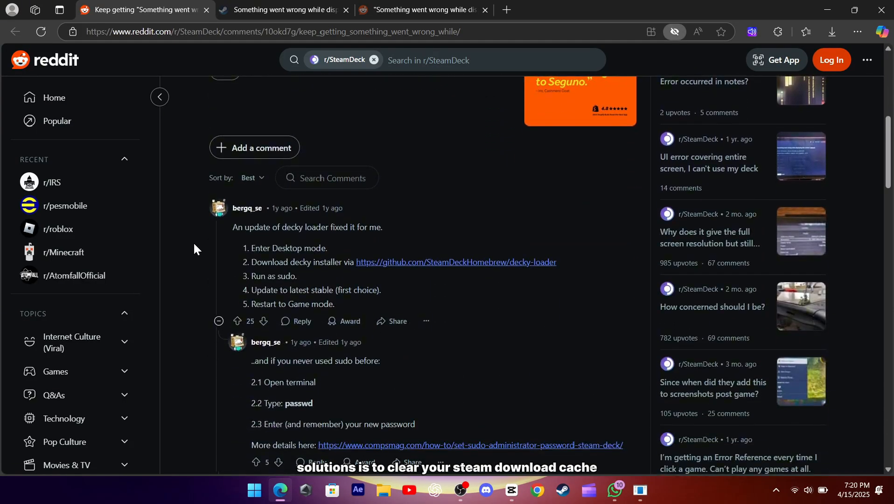
# - Switch to the Steam client library and bring up the Steam main menu
pyautogui.click(282, 10)
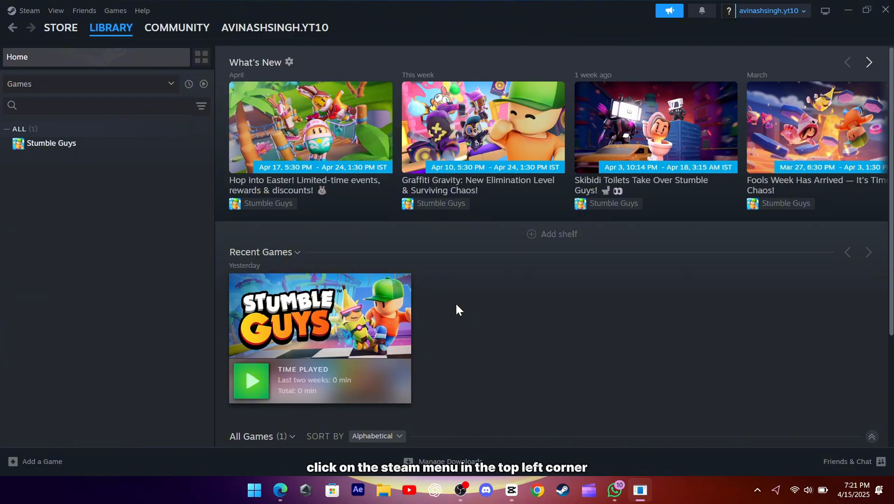
pyautogui.scroll(-3)
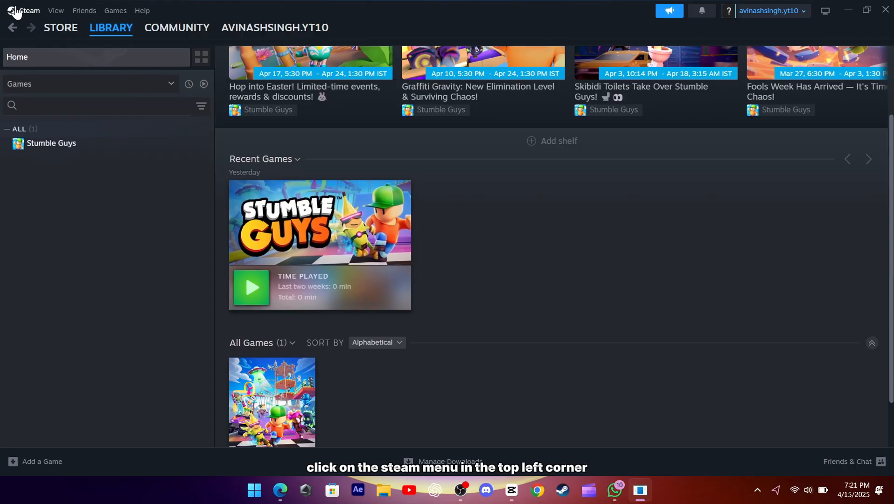
pyautogui.click(27, 10)
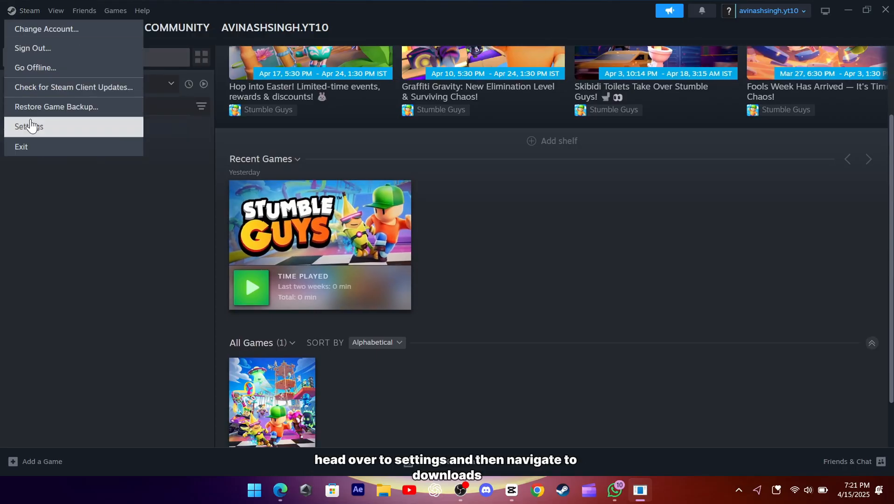
# - In Settings > Downloads, scroll to Clear Download Cache and run Clear Cache
pyautogui.click(29, 126)
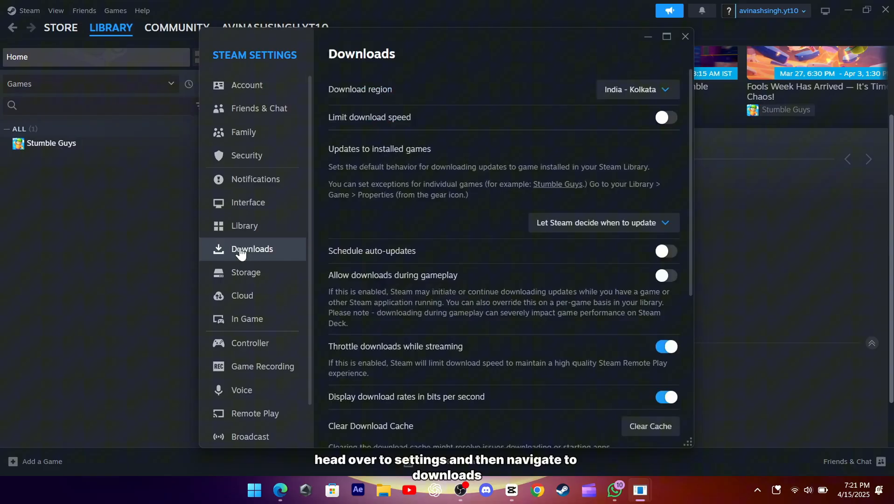
pyautogui.scroll(-3)
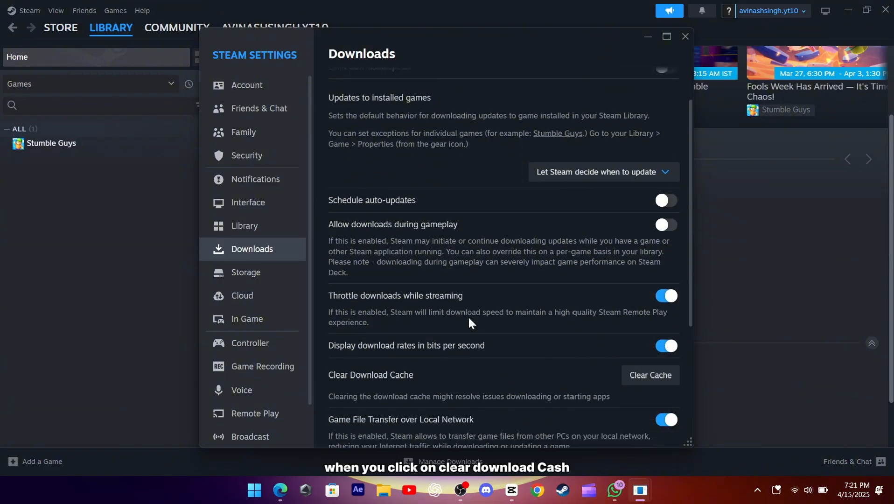
pyautogui.scroll(-3)
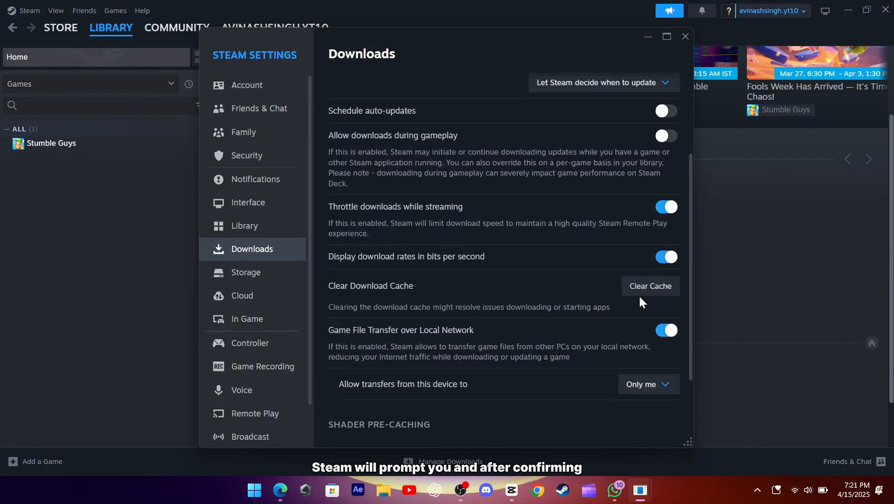
pyautogui.click(649, 286)
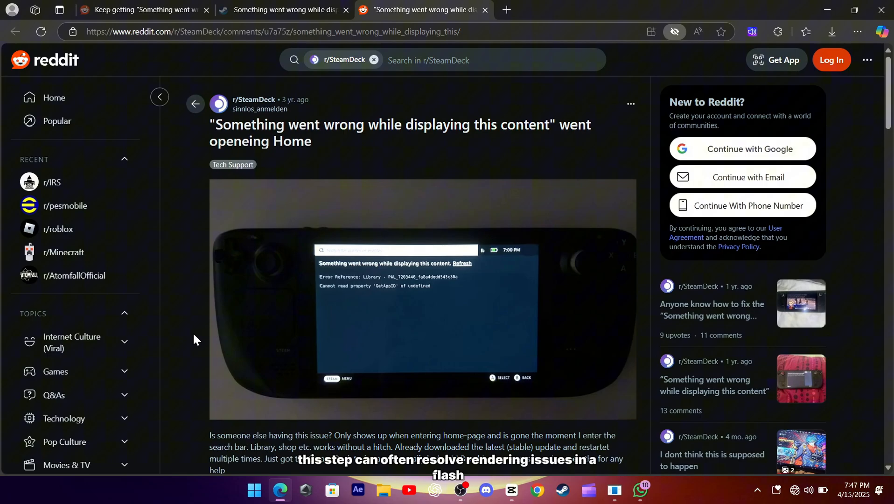
pyautogui.scroll(-3)
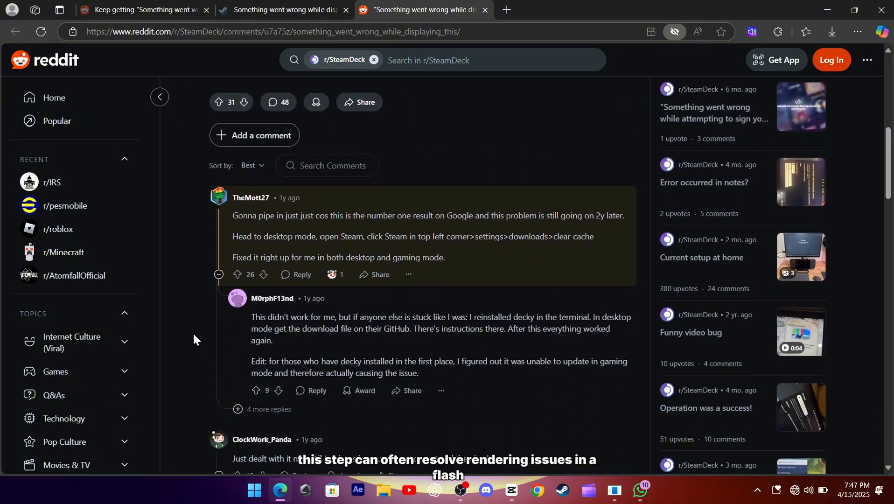
pyautogui.scroll(-3)
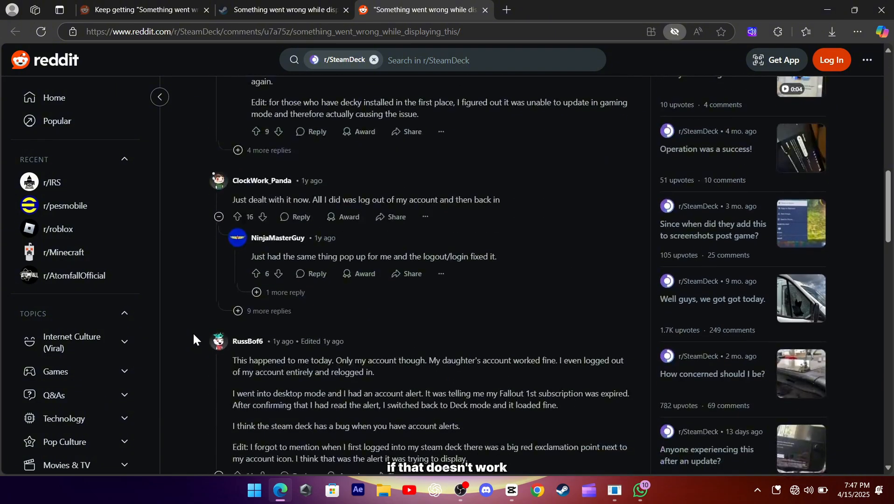
pyautogui.scroll(-3)
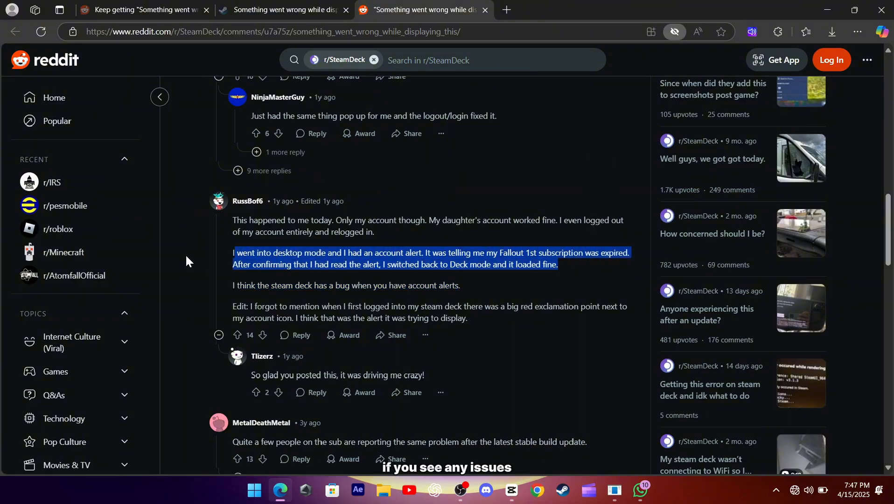
pyautogui.click(189, 262)
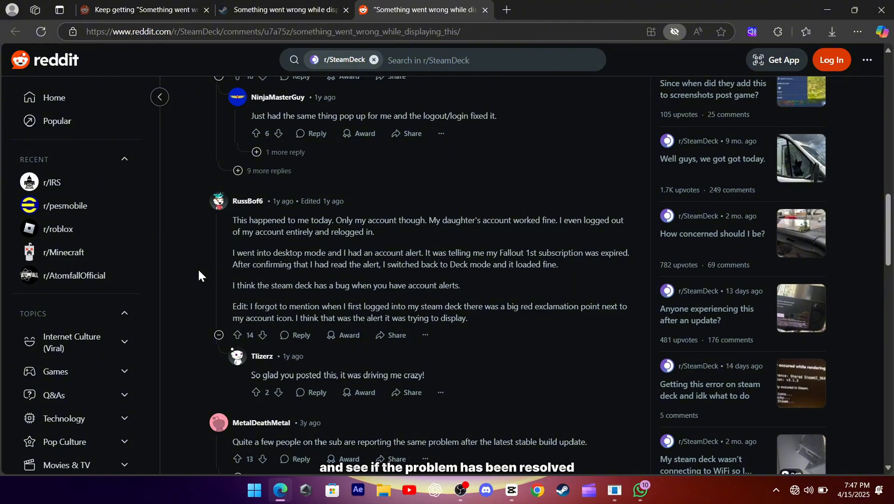
pyautogui.scroll(3)
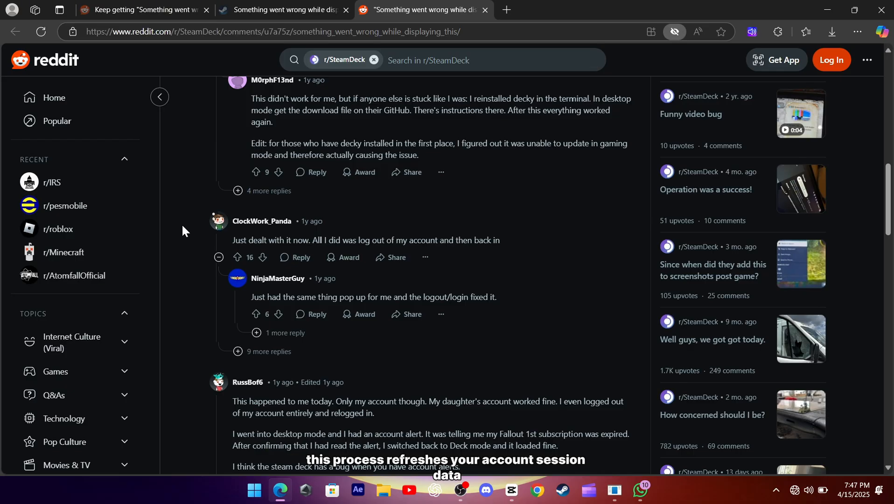
pyautogui.scroll(-3)
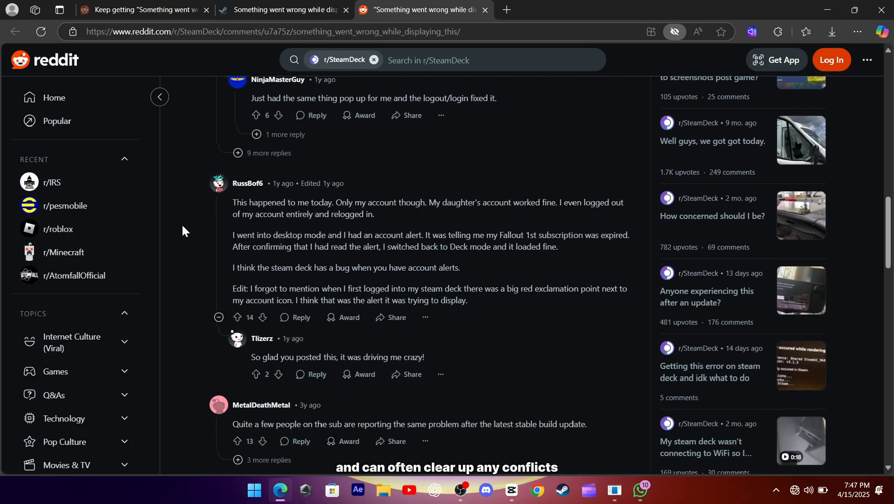
pyautogui.scroll(-3)
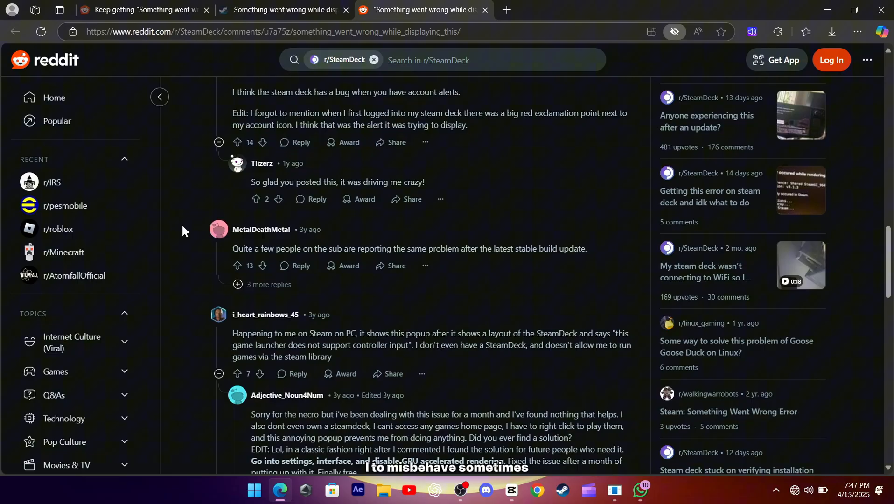
# - Return to the Decky plugin-conflict thread and highlight the decky loader update fix steps
pyautogui.click(143, 9)
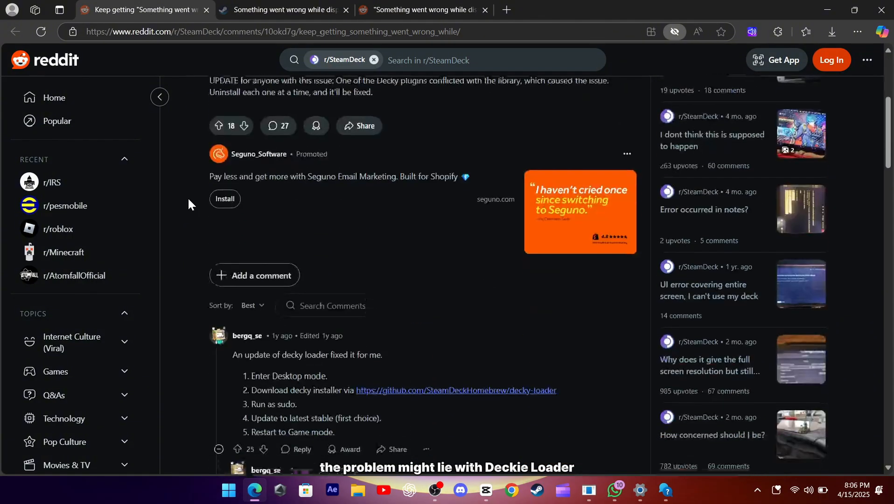
pyautogui.scroll(-3)
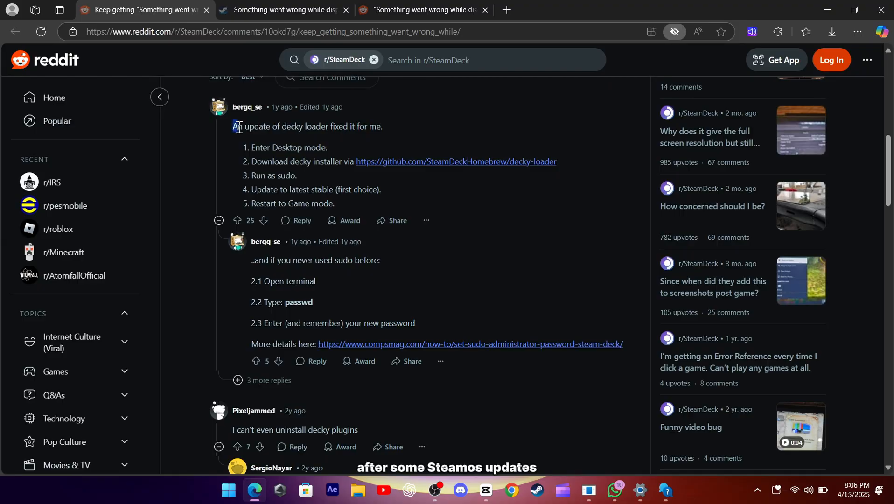
pyautogui.tripleClick(307, 126)
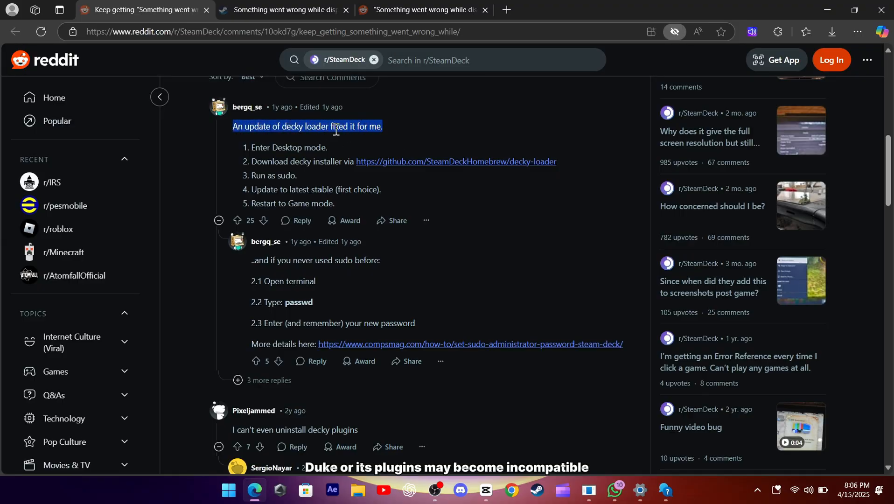
pyautogui.moveTo(189, 157)
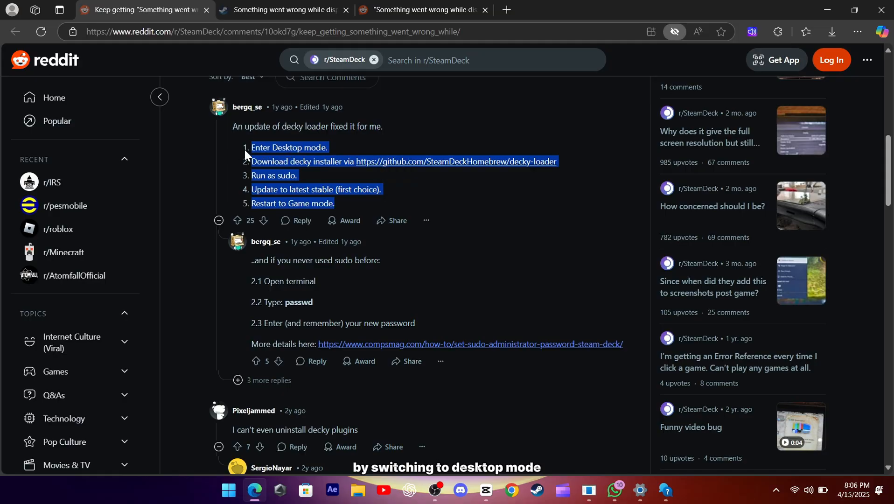
pyautogui.moveTo(553, 164)
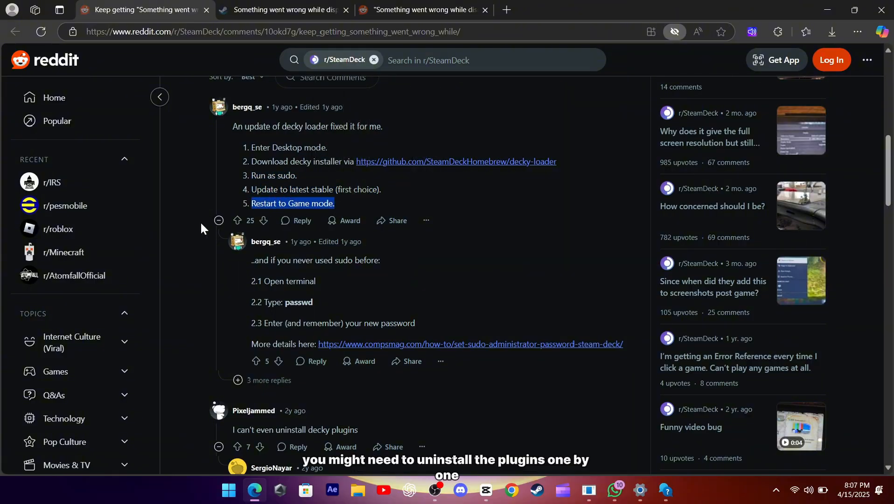
pyautogui.scroll(-3)
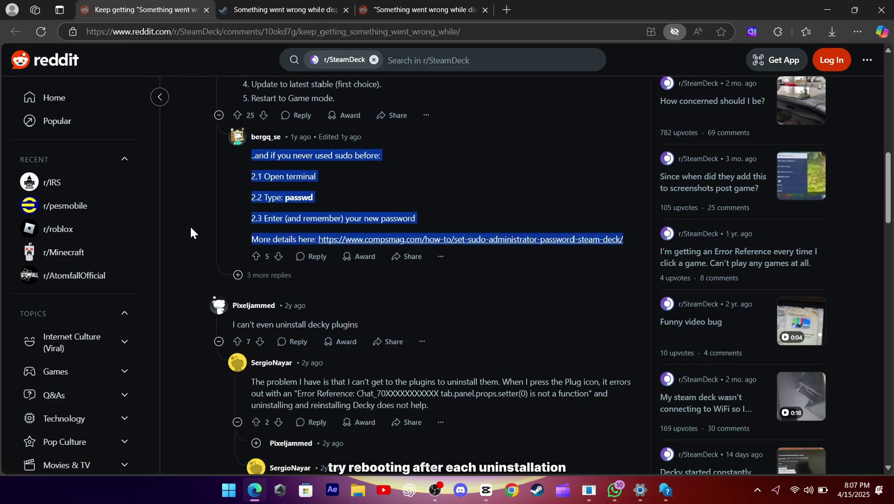
pyautogui.scroll(-3)
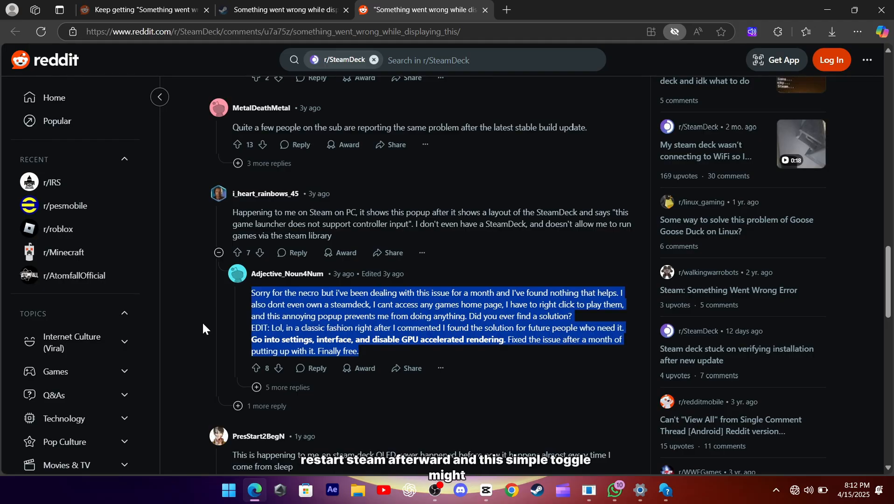
pyautogui.click(201, 333)
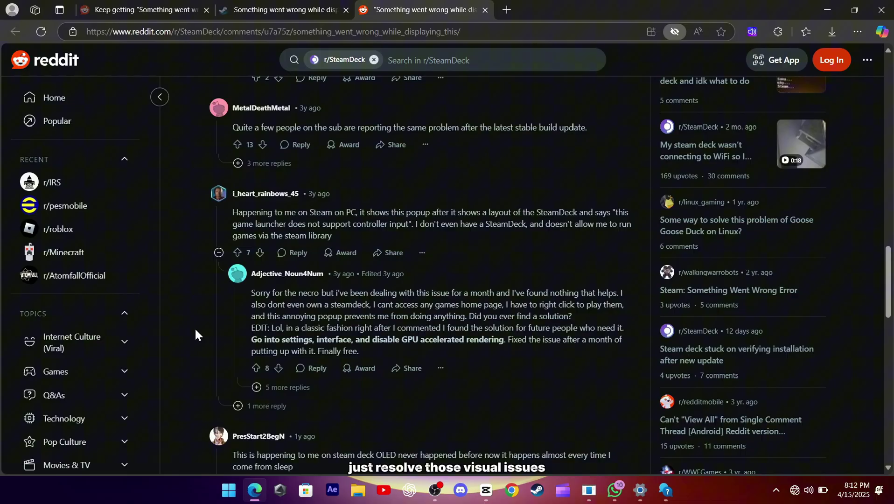
pyautogui.scroll(3)
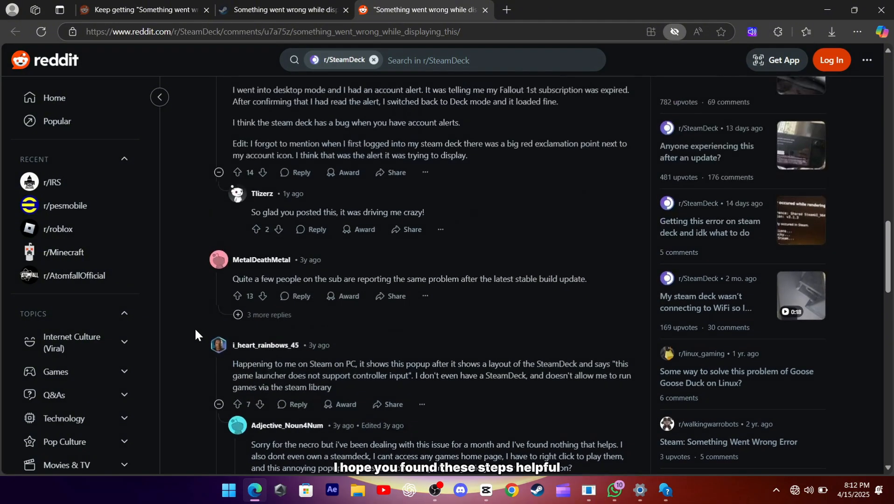